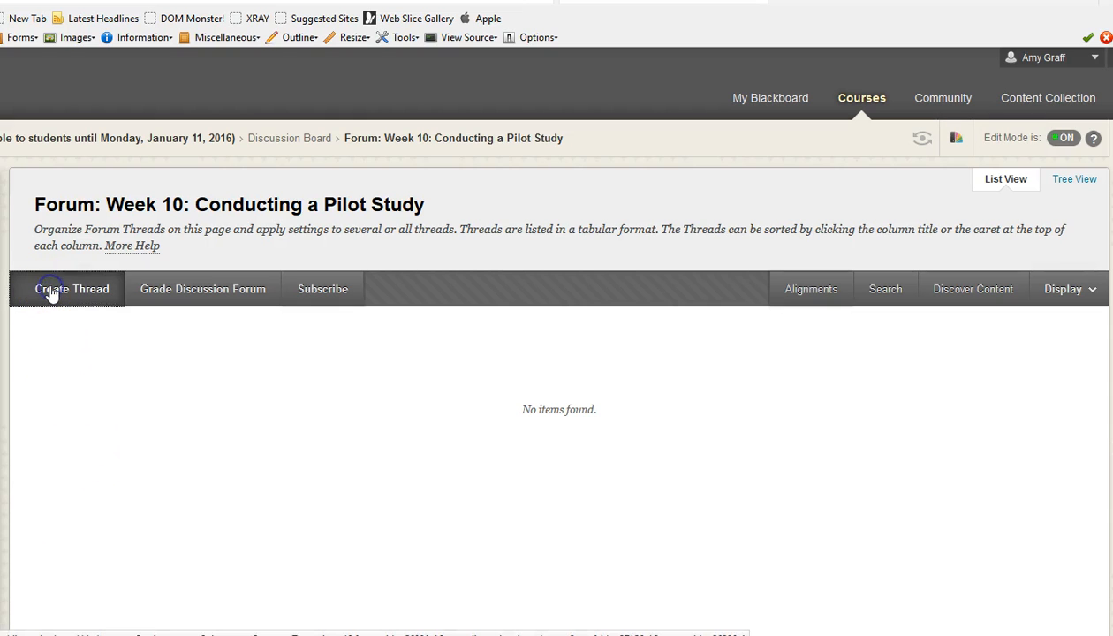
# - Create a new thread in the Week 10 forum and move down to its Message section
pyautogui.click(71, 290)
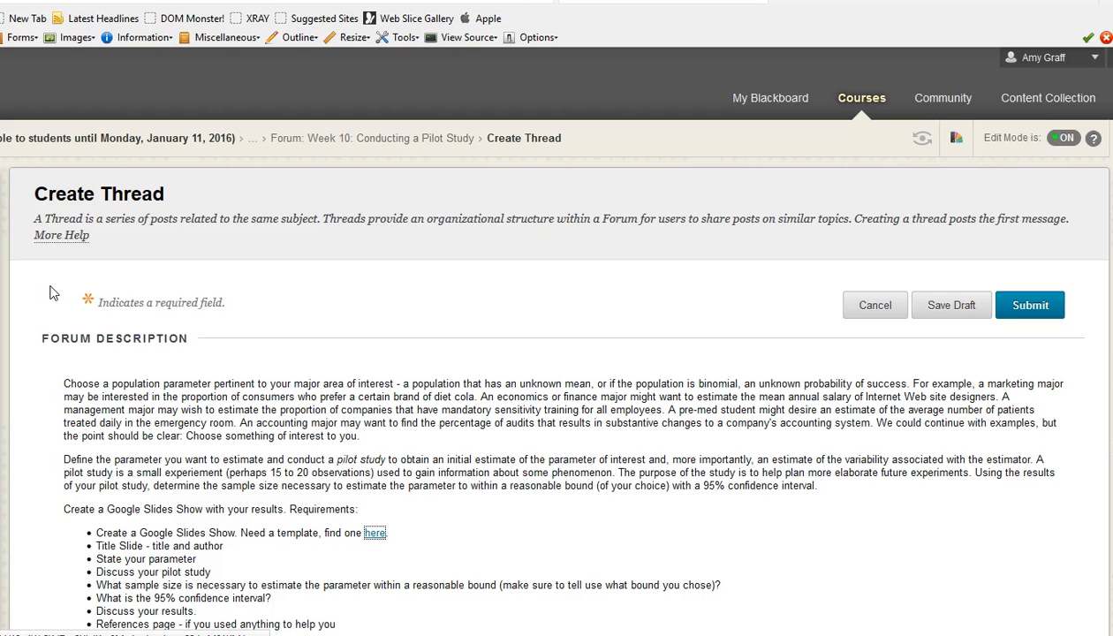
pyautogui.scroll(-3)
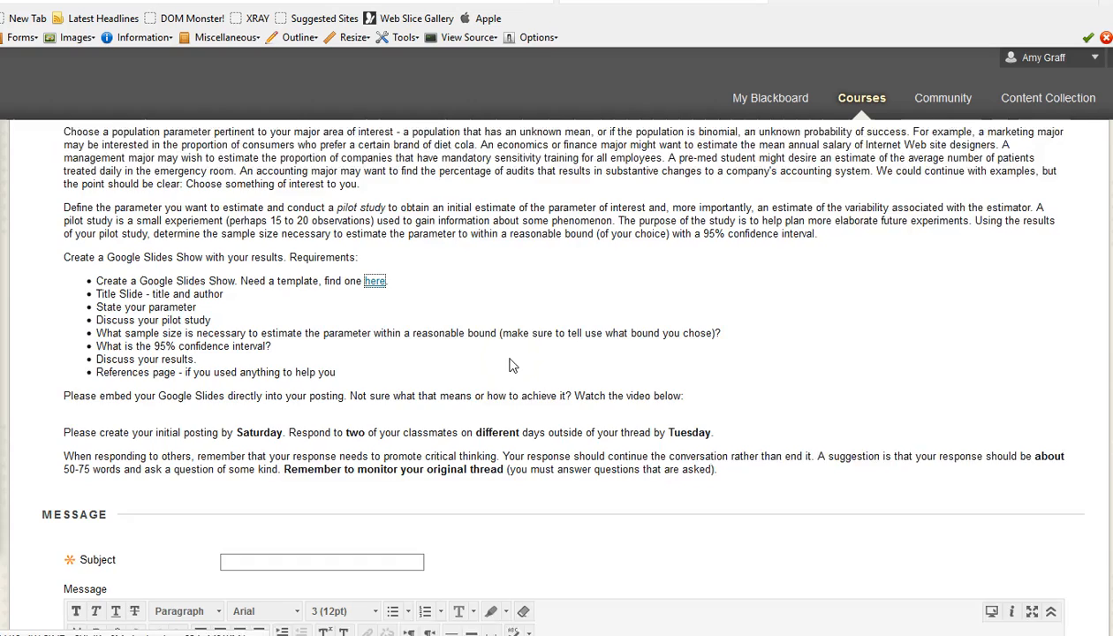
pyautogui.scroll(-3)
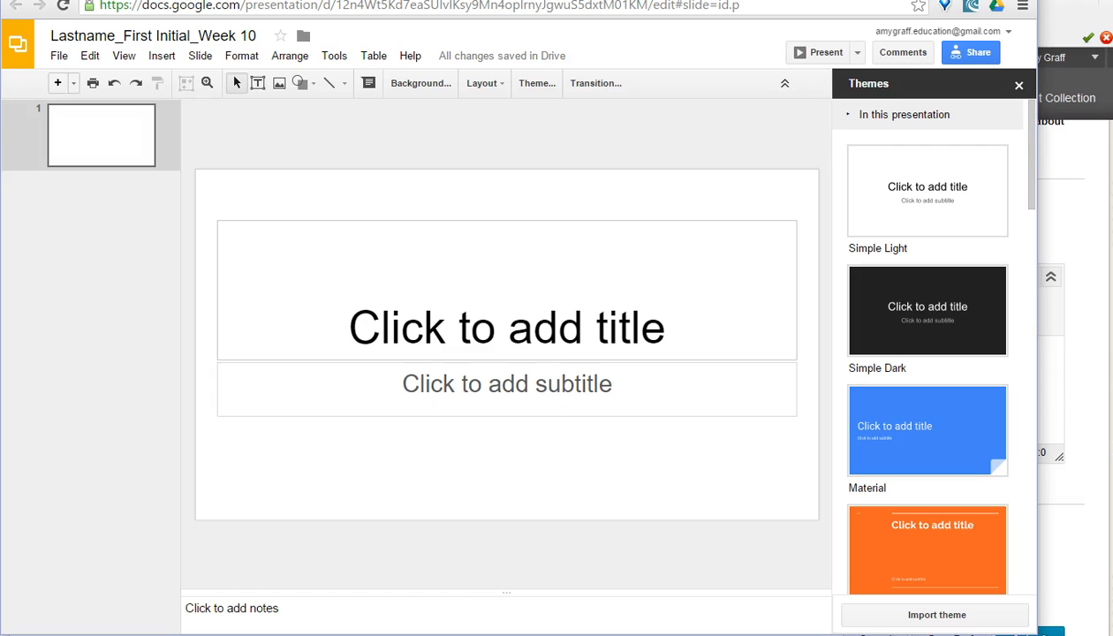
pyautogui.moveTo(970, 53)
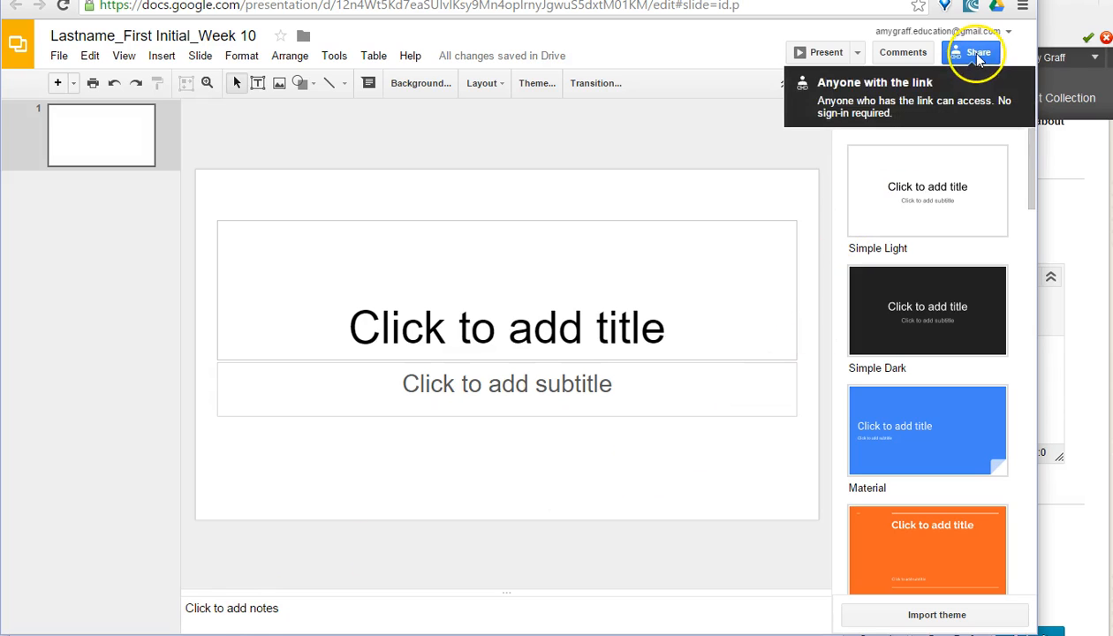
pyautogui.click(971, 53)
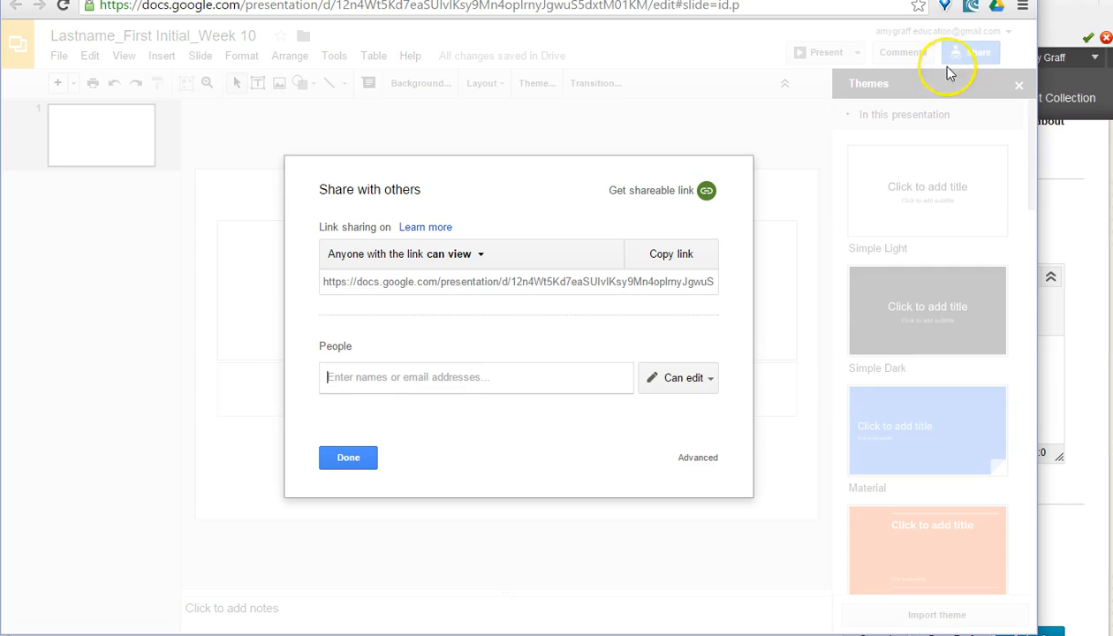
pyautogui.click(696, 458)
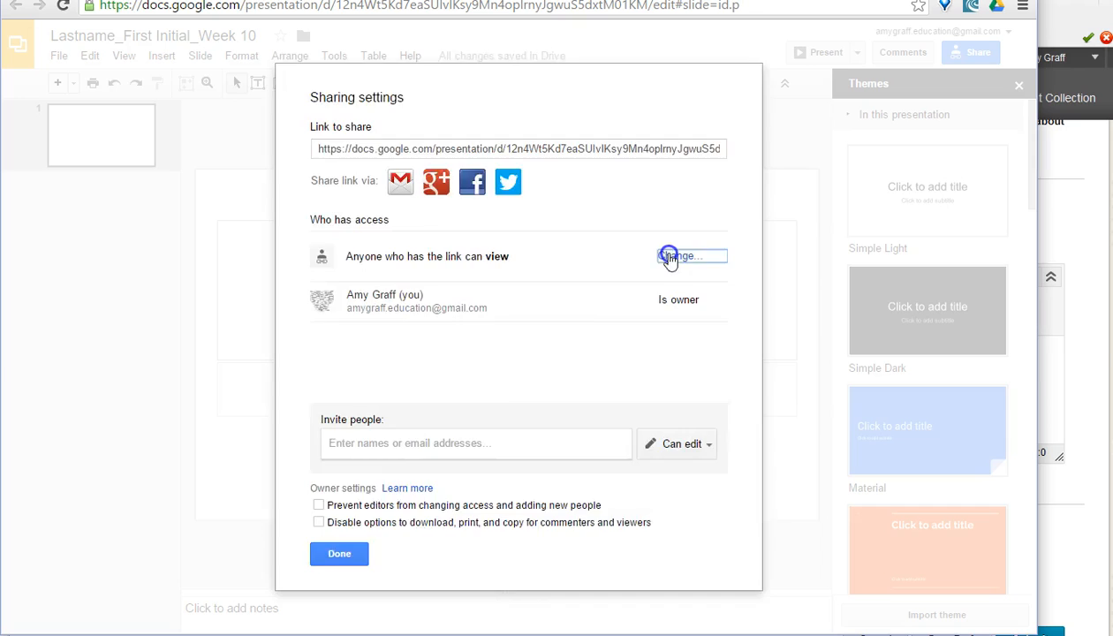
pyautogui.click(680, 256)
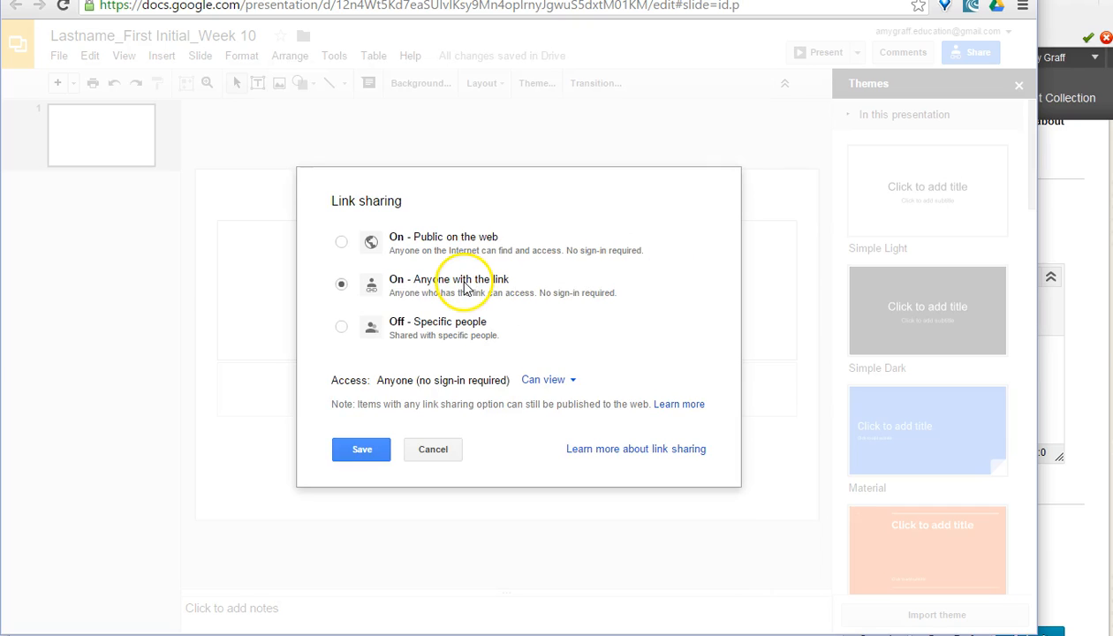
pyautogui.moveTo(434, 297)
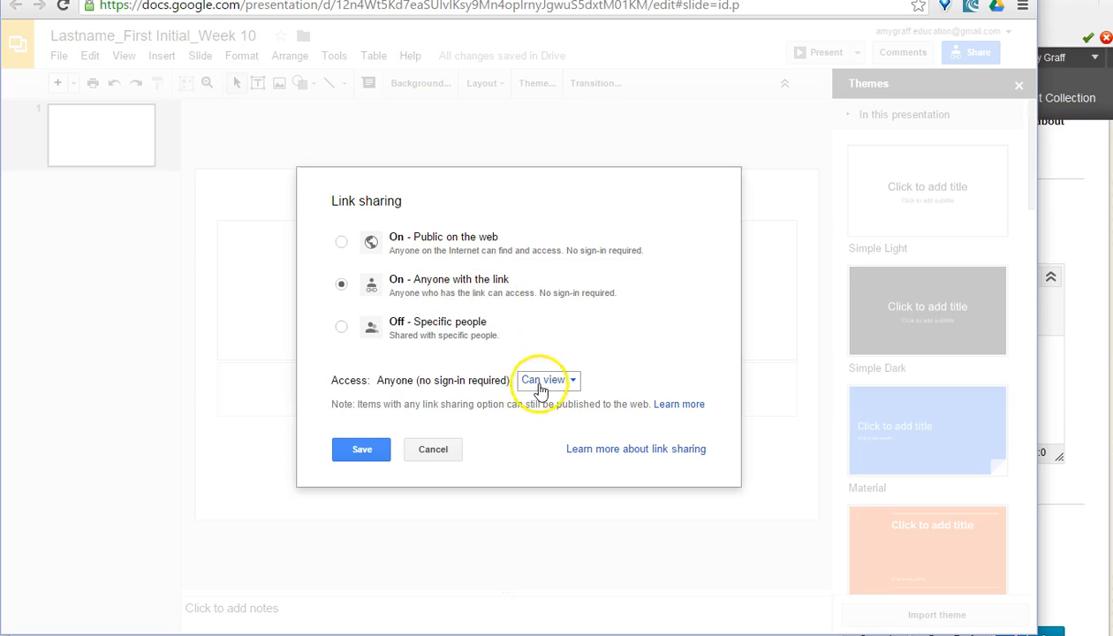
pyautogui.click(360, 449)
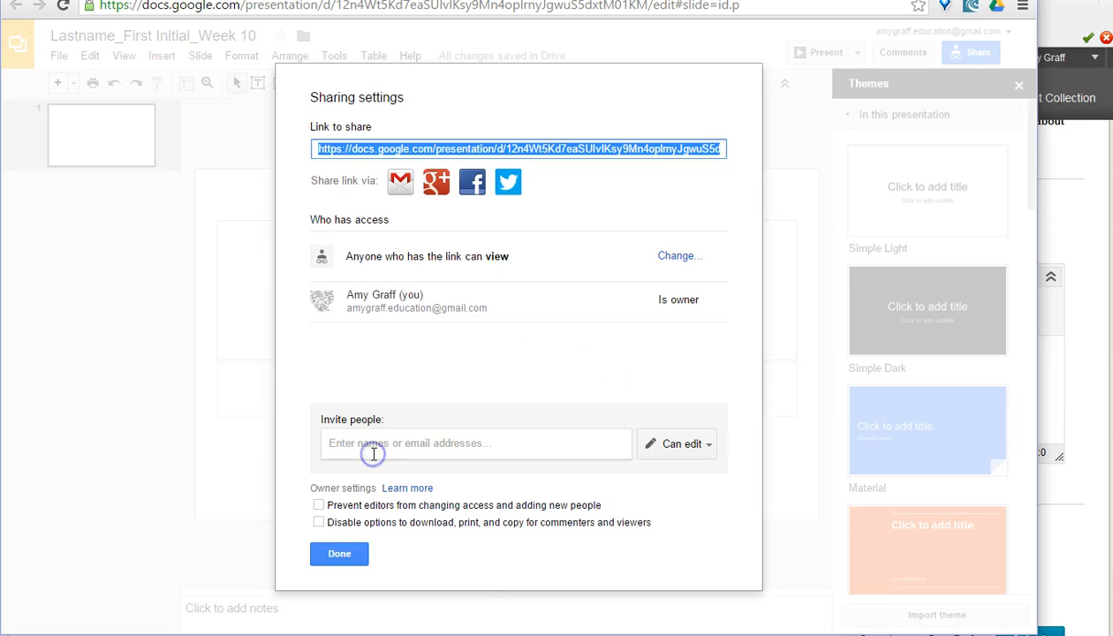
pyautogui.click(338, 555)
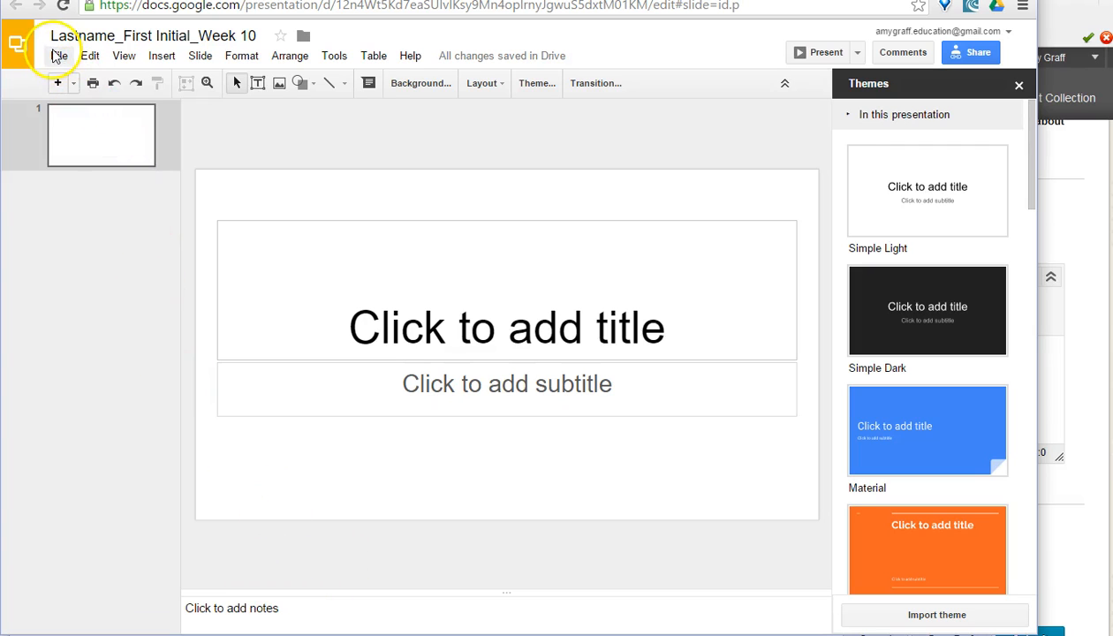
# - Publish the deck to the web as an embeddable Medium-size player and confirm
pyautogui.click(59, 54)
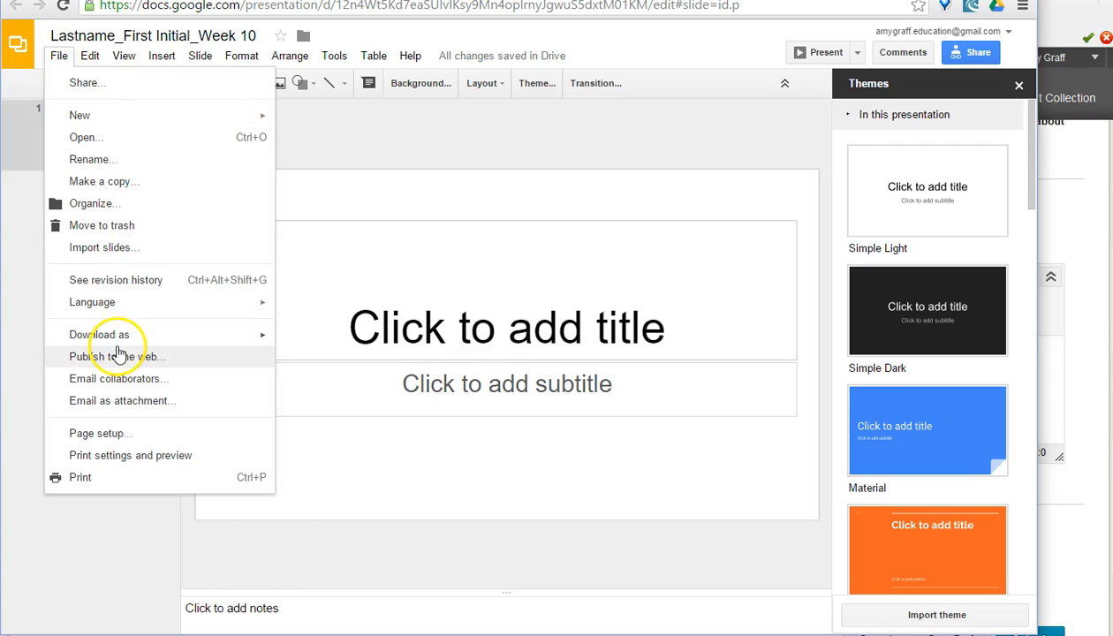
pyautogui.click(115, 357)
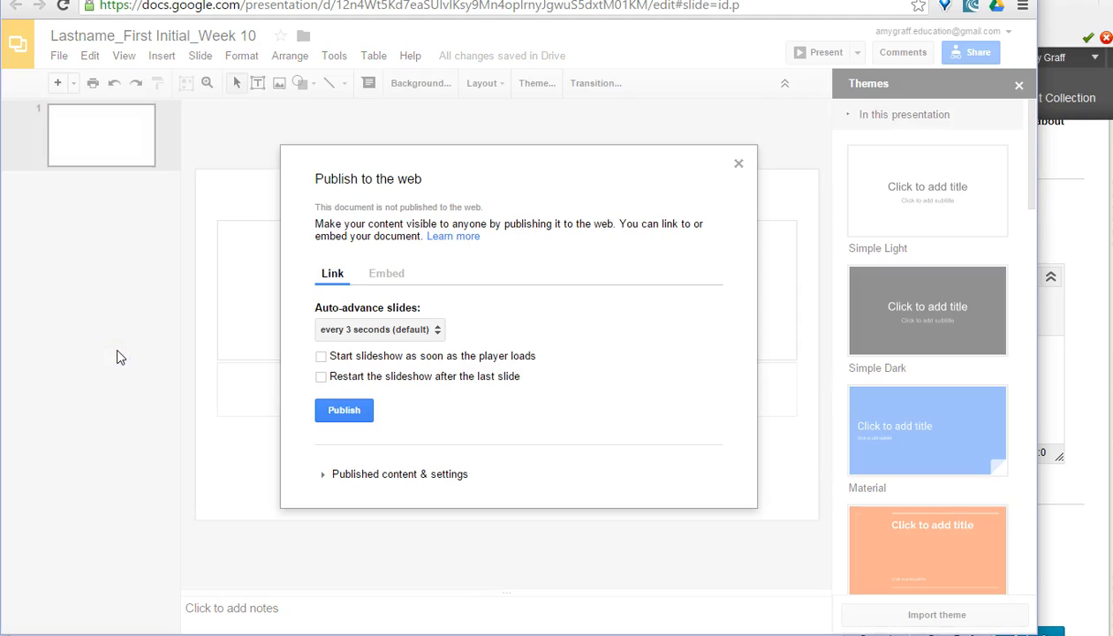
pyautogui.click(387, 272)
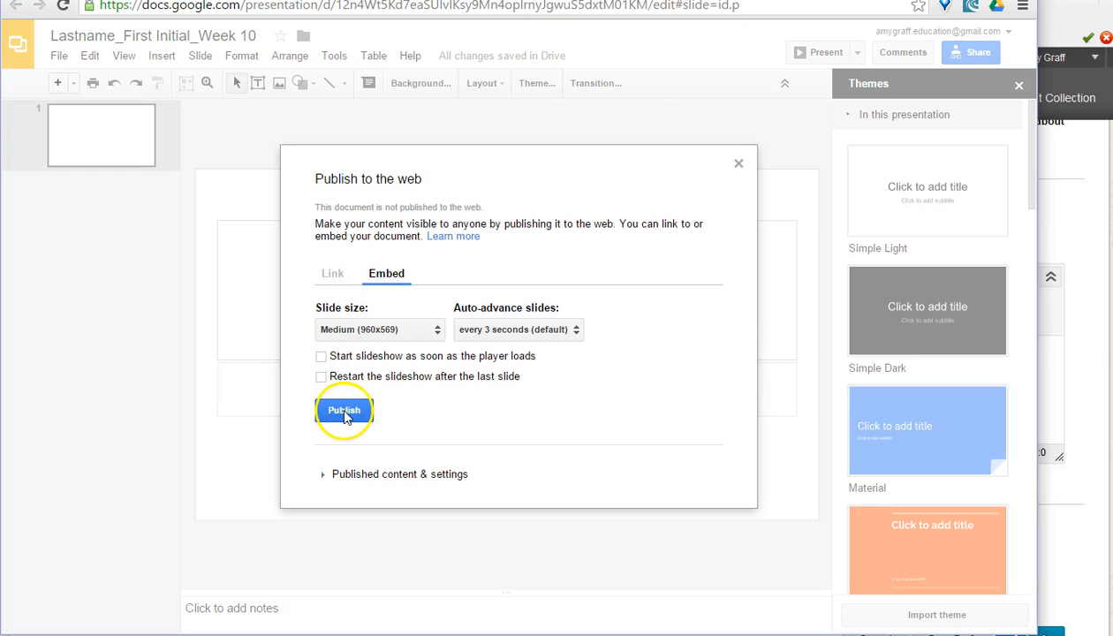
pyautogui.click(342, 410)
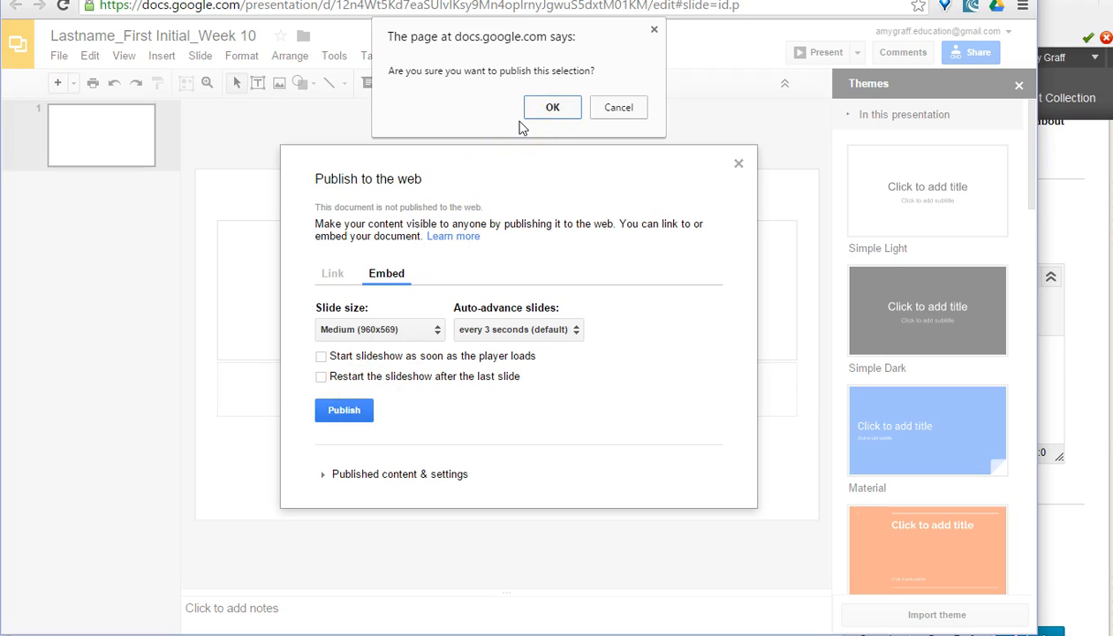
pyautogui.moveTo(551, 108)
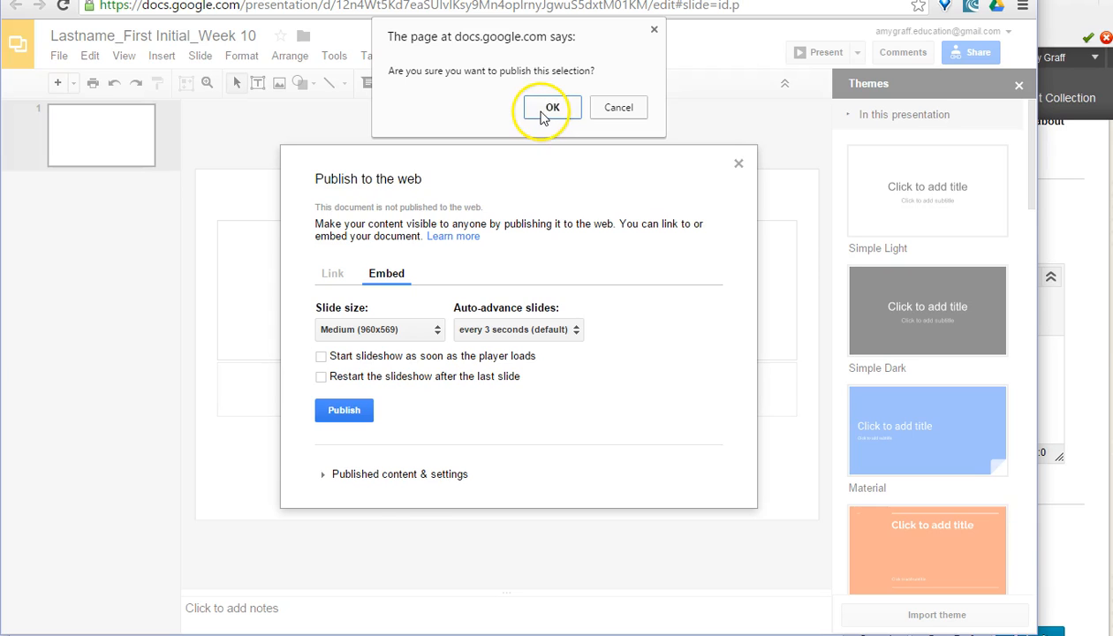
pyautogui.click(552, 108)
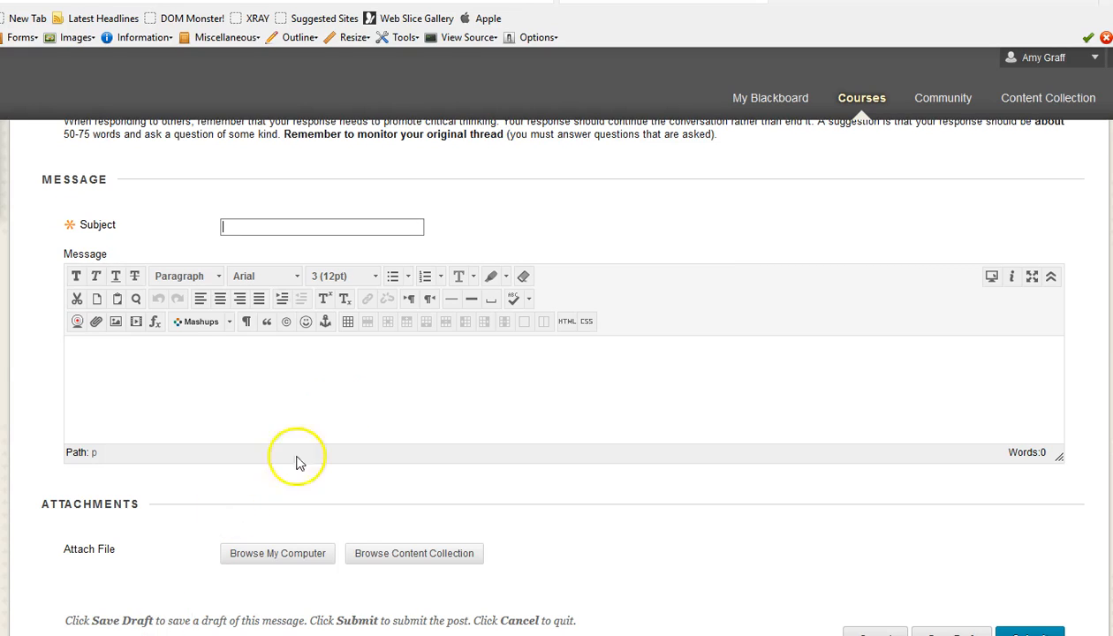
pyautogui.moveTo(342, 403)
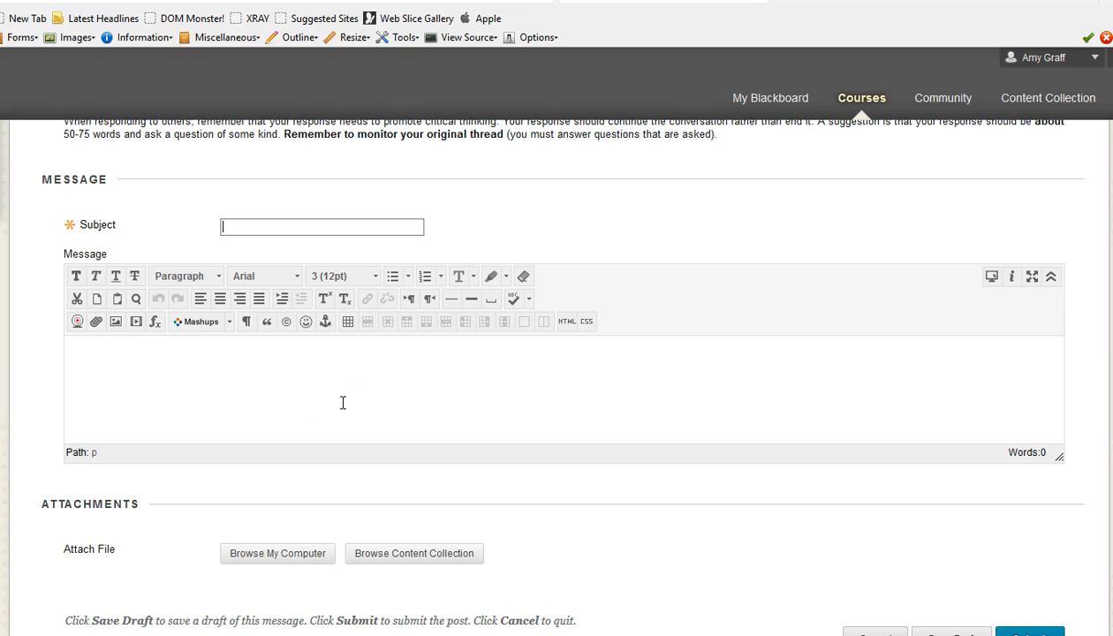
pyautogui.moveTo(470, 387)
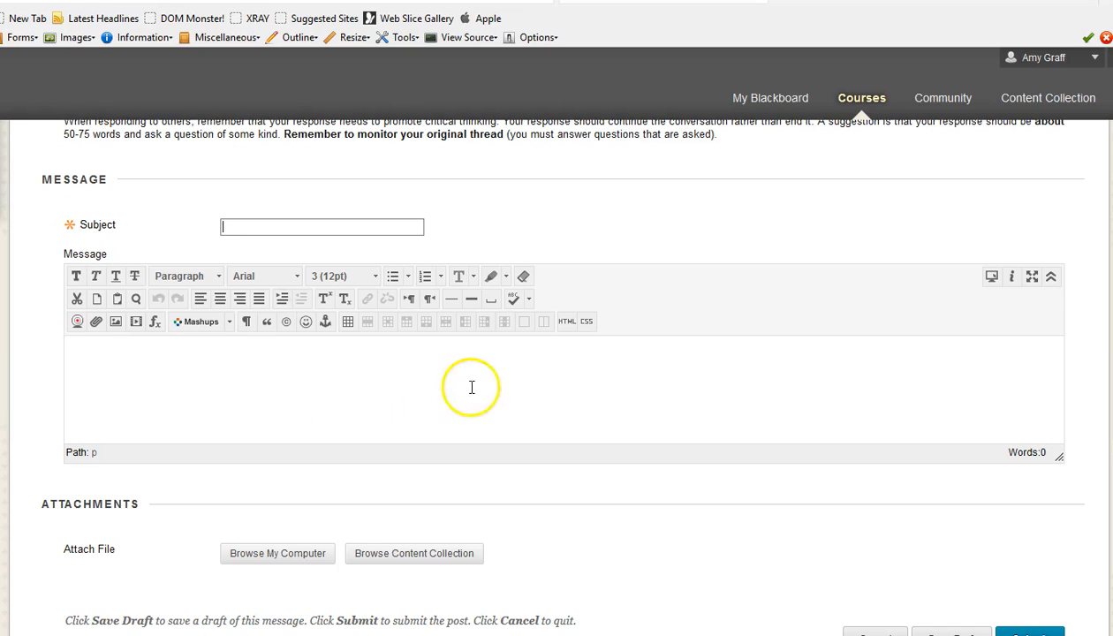
pyautogui.moveTo(567, 322)
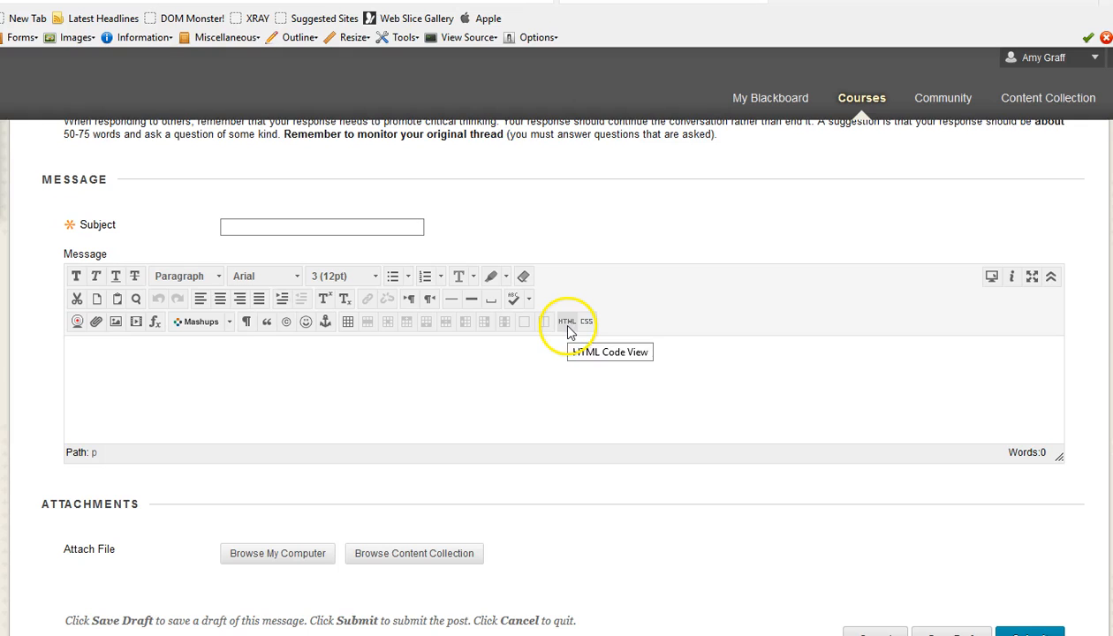
# - Paste the Google Slides iframe code into the message's HTML source and apply it
pyautogui.click(546, 322)
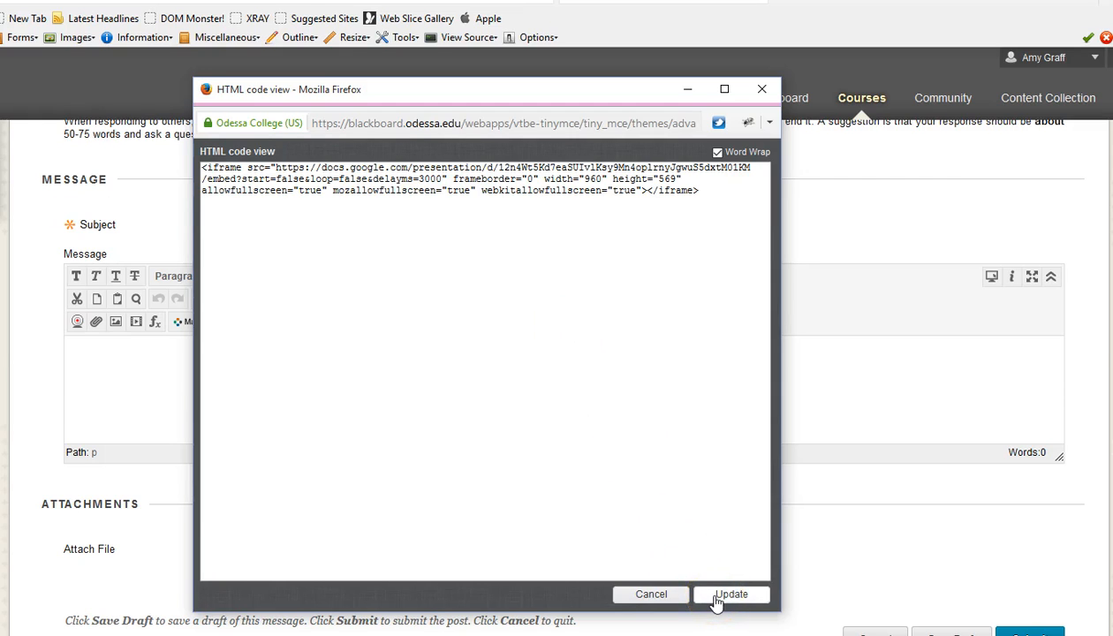
pyautogui.click(731, 594)
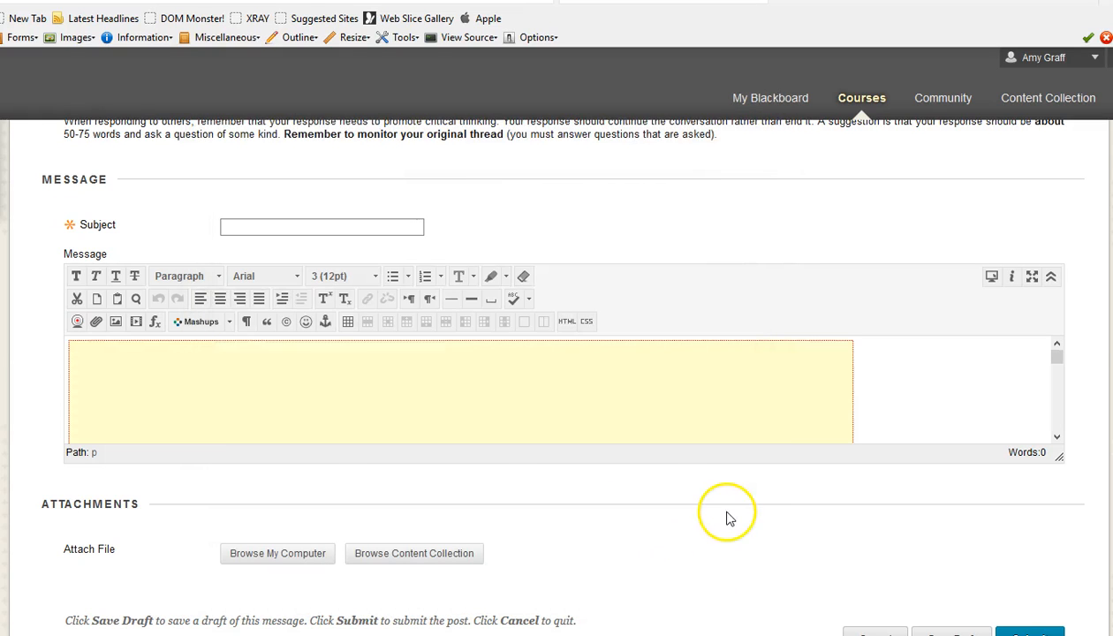
pyautogui.moveTo(922, 452)
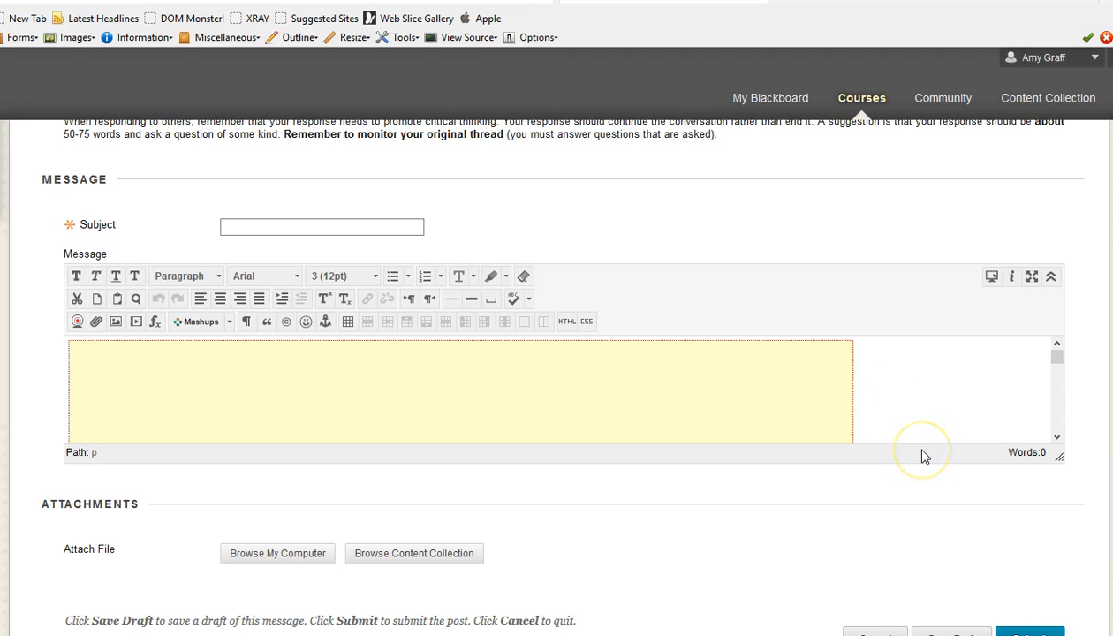
pyautogui.moveTo(670, 416)
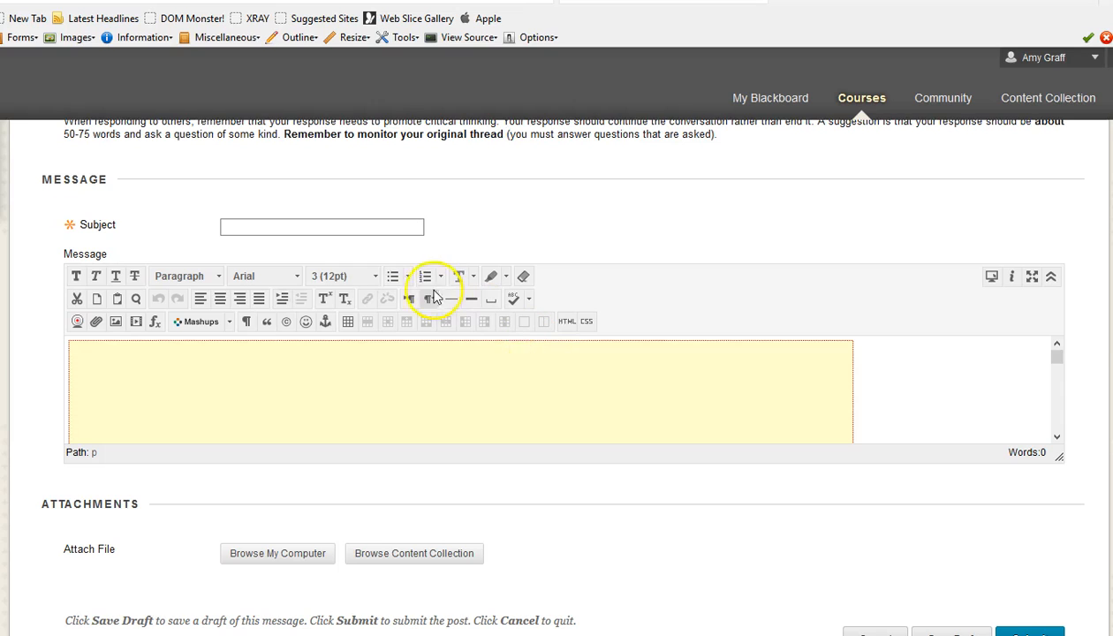
# - Enter 'Catchy Title' as the thread subject and move down toward Submit
pyautogui.click(321, 226)
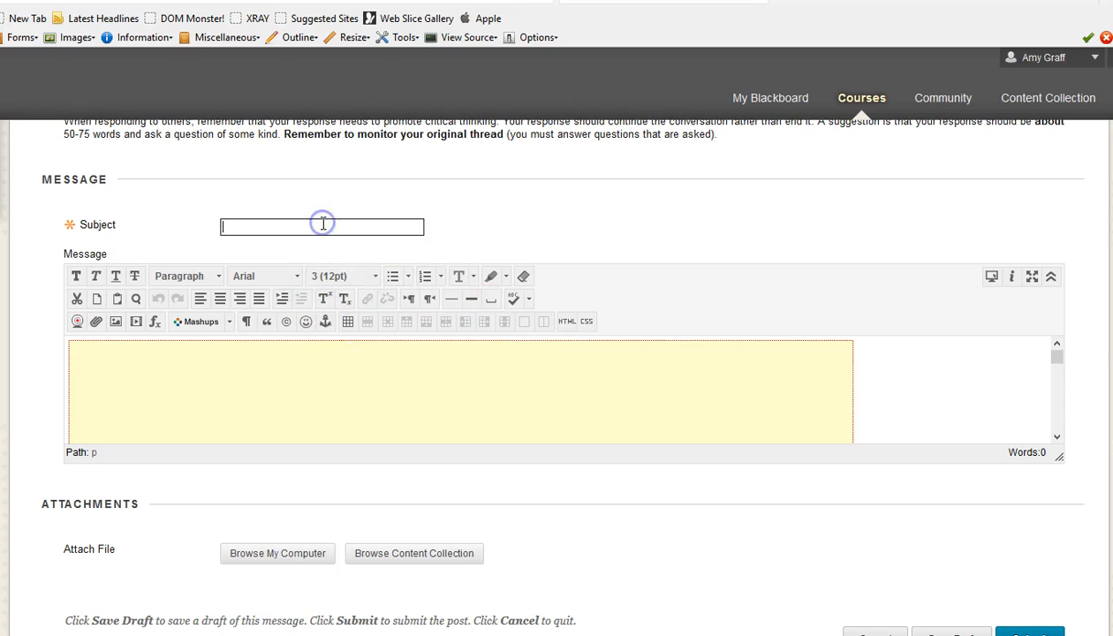
pyautogui.write('Catch')
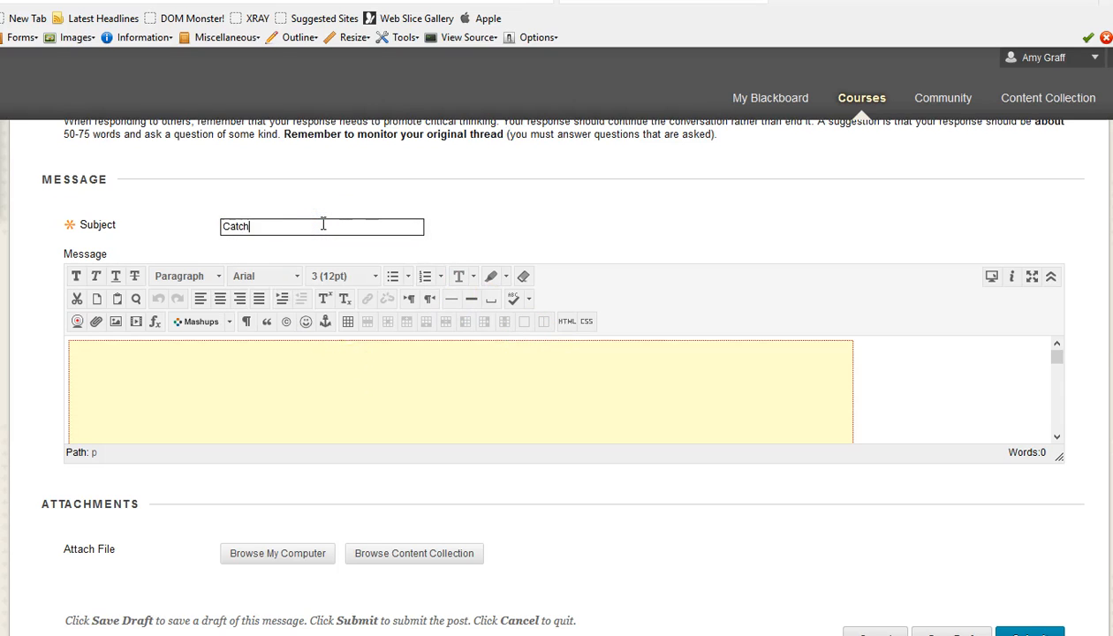
pyautogui.write('y Title')
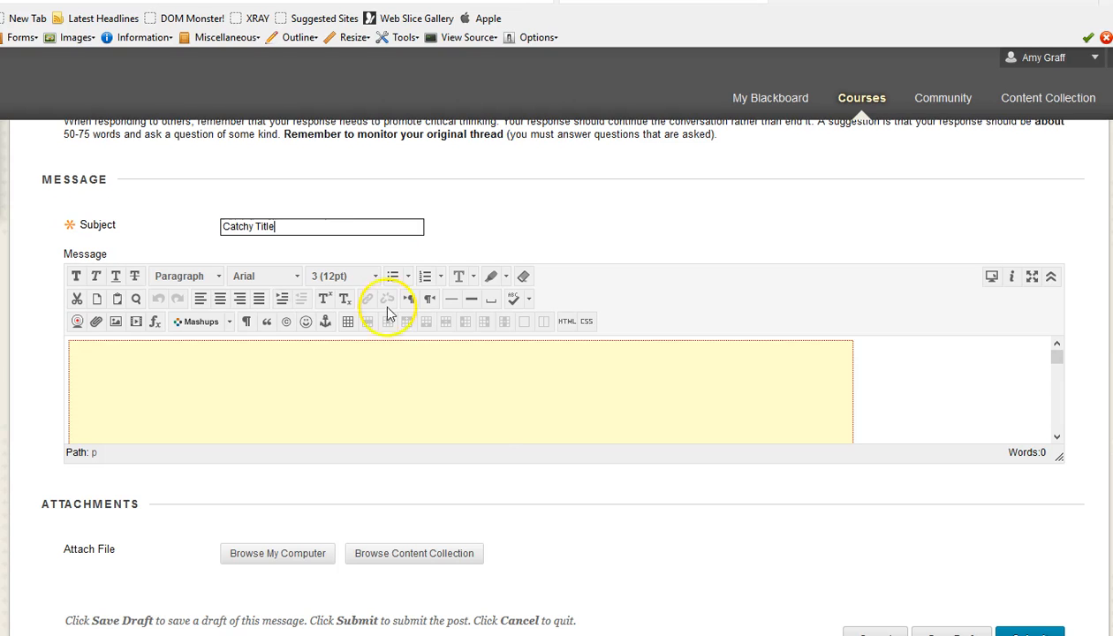
pyautogui.scroll(-3)
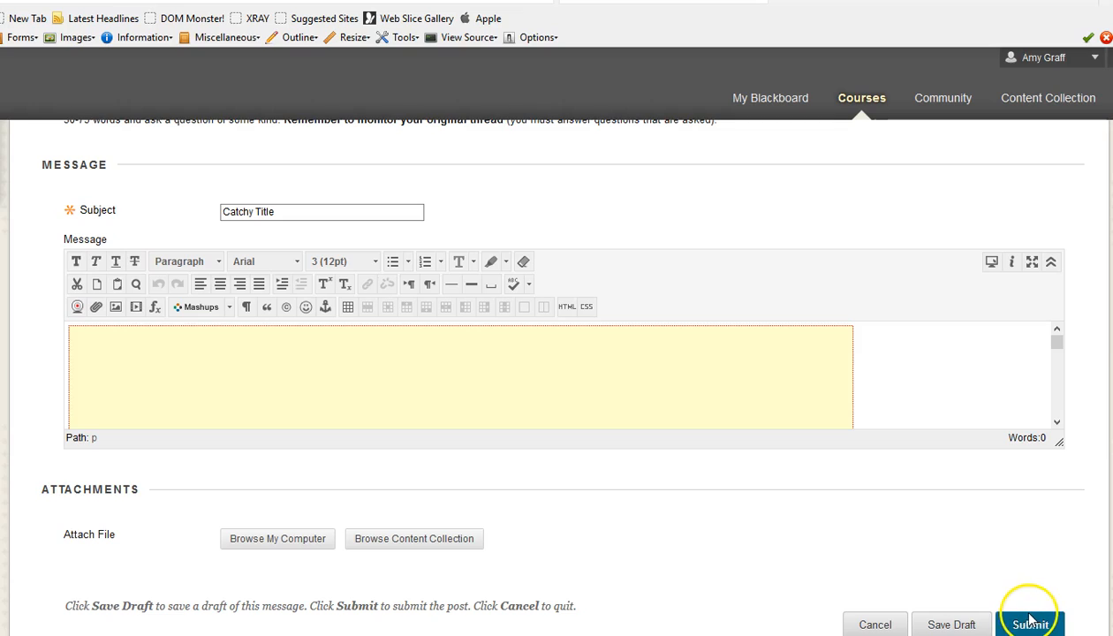
pyautogui.moveTo(1014, 590)
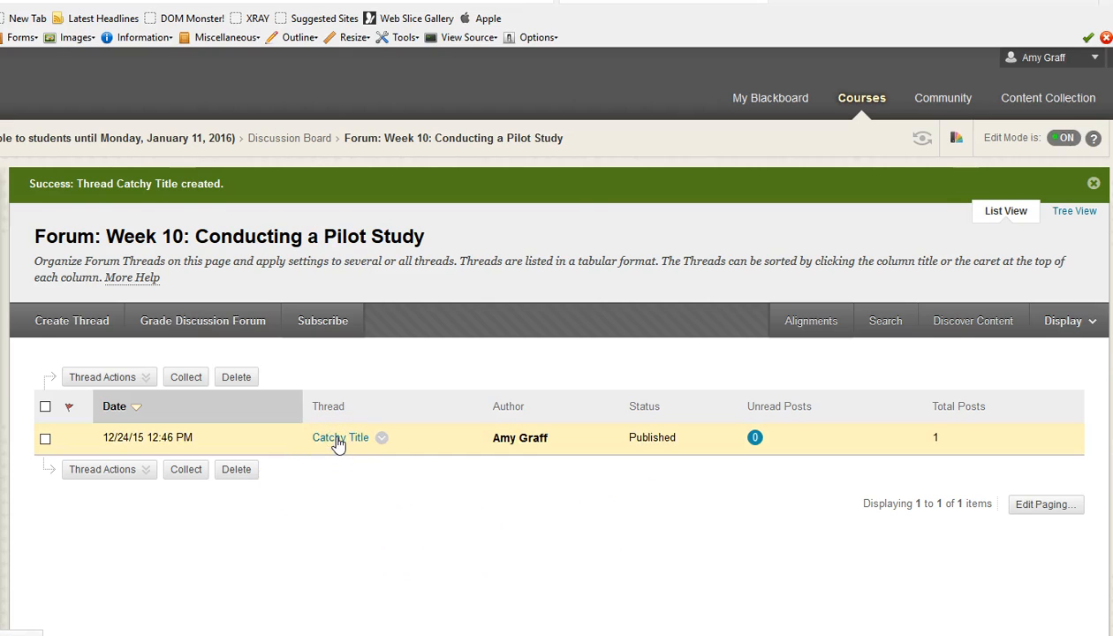
# - View the Catchy Title thread's post with its embedded Google Slides player
pyautogui.click(340, 438)
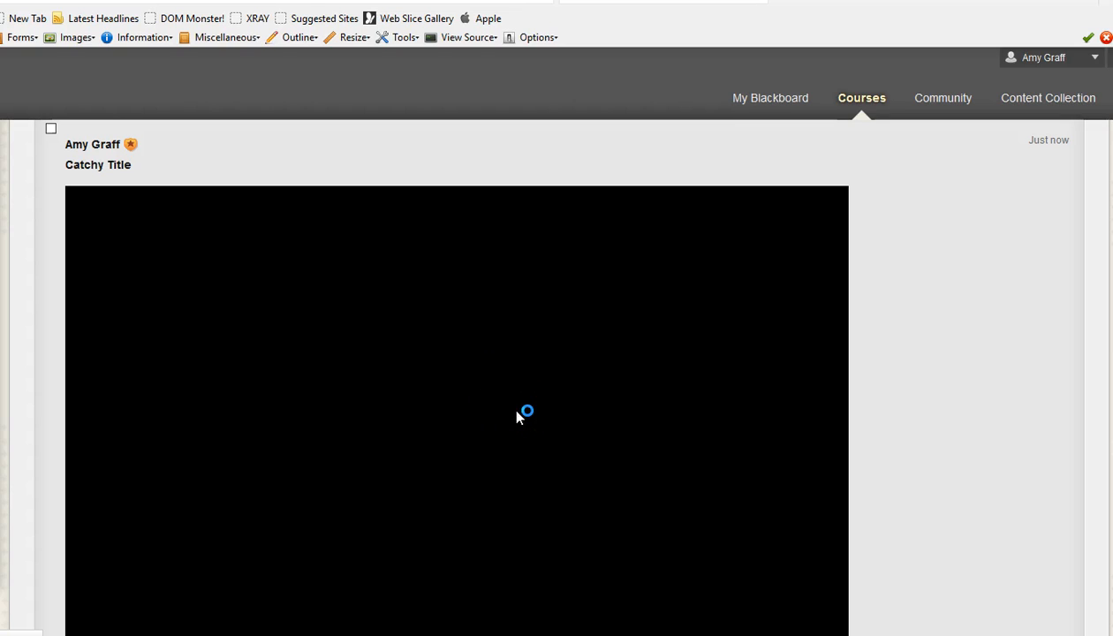
pyautogui.moveTo(806, 457)
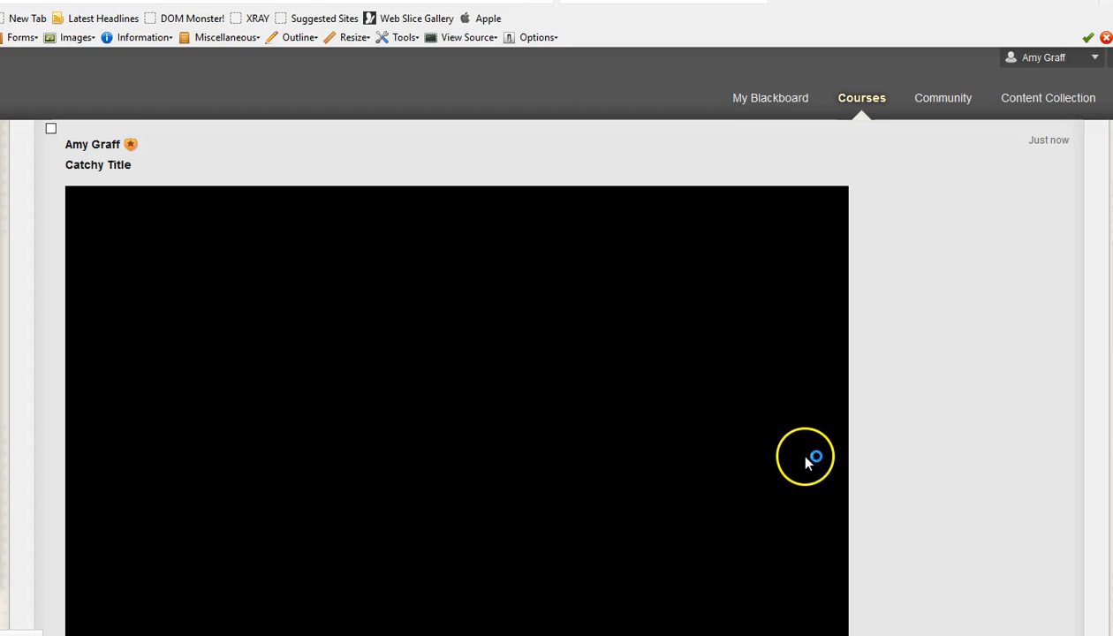
pyautogui.moveTo(806, 463)
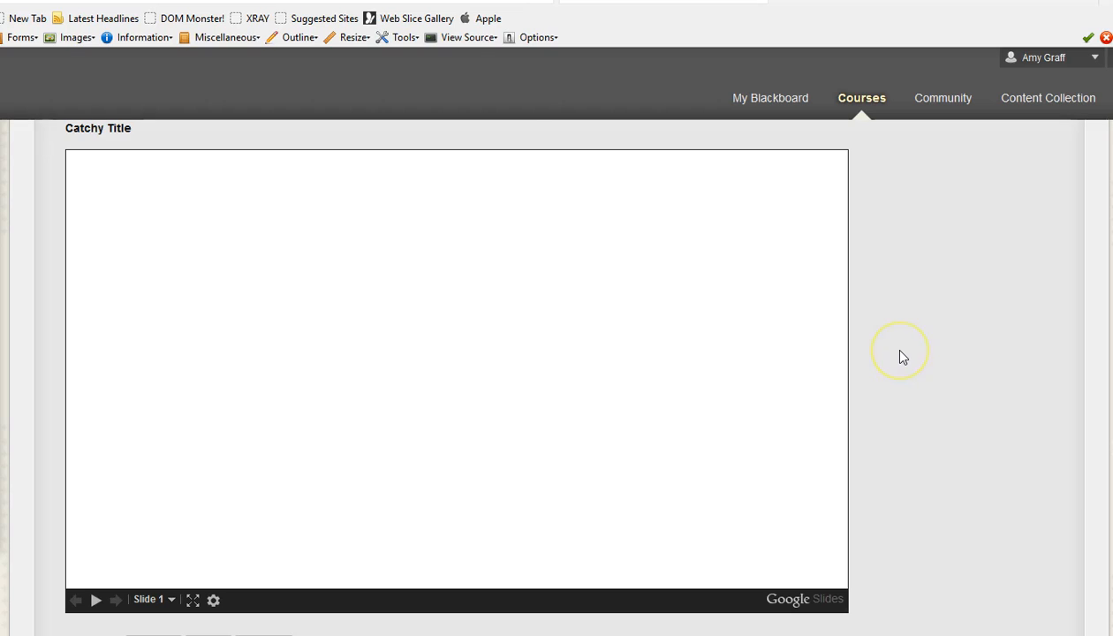
pyautogui.moveTo(903, 357)
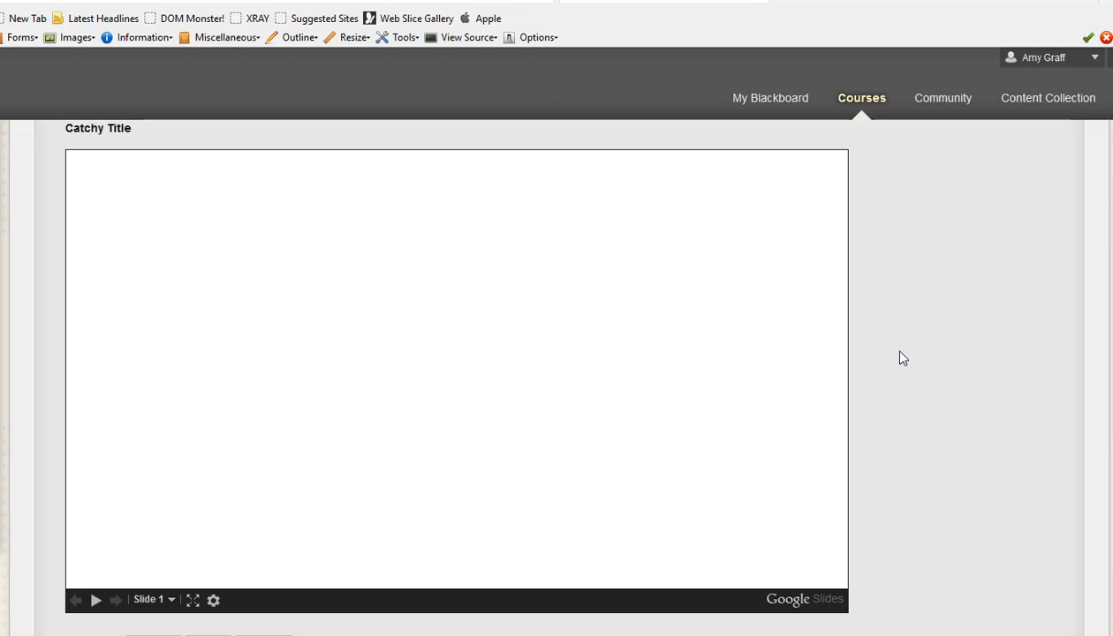
pyautogui.moveTo(369, 608)
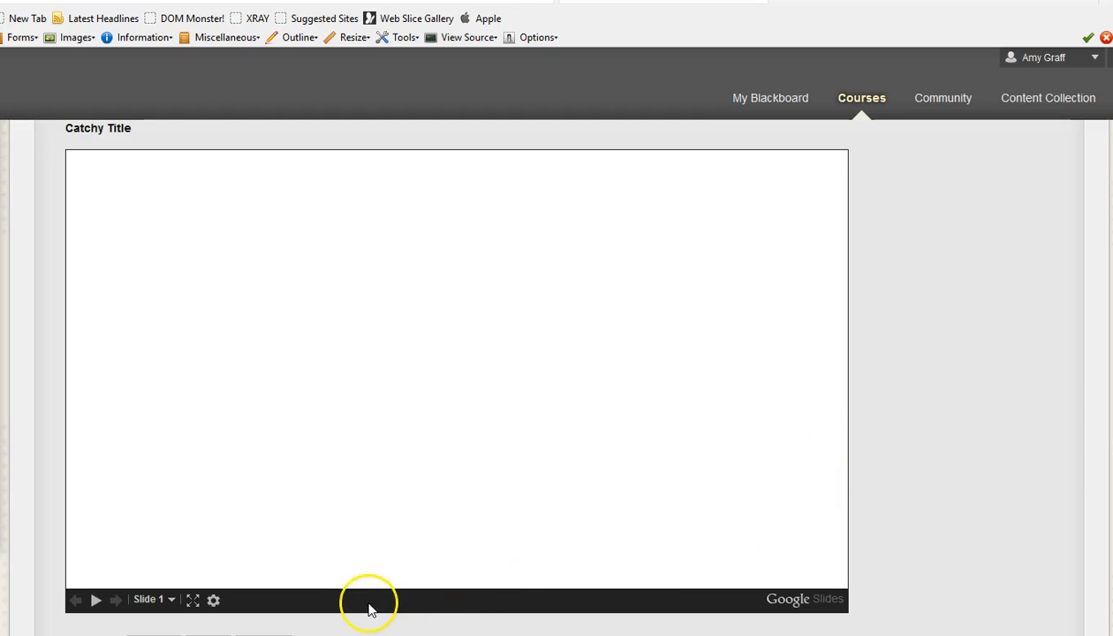
pyautogui.scroll(-3)
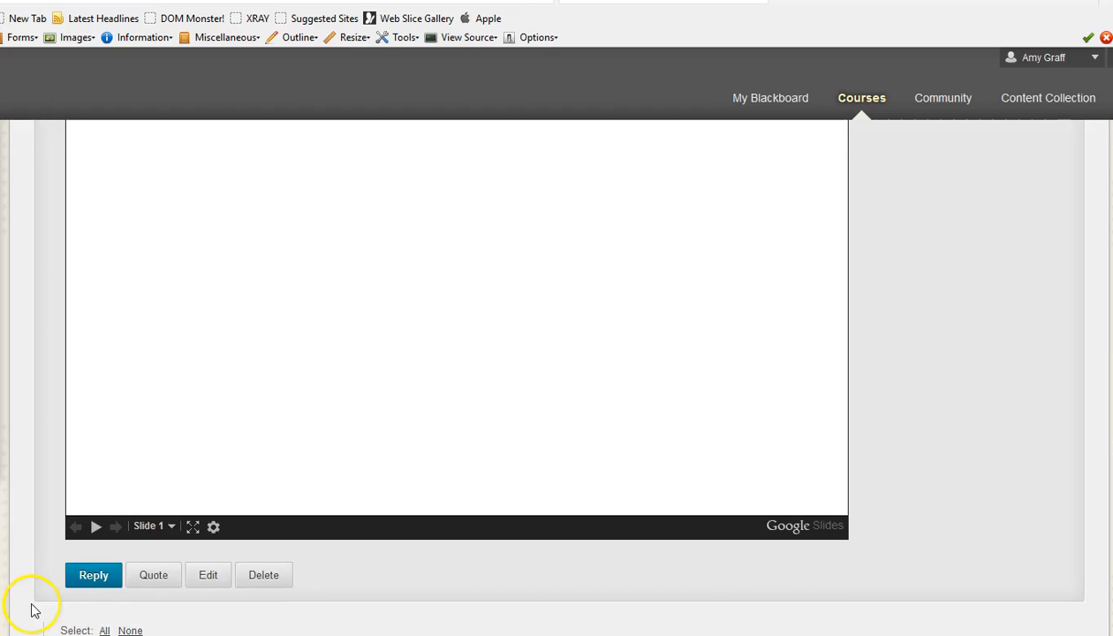